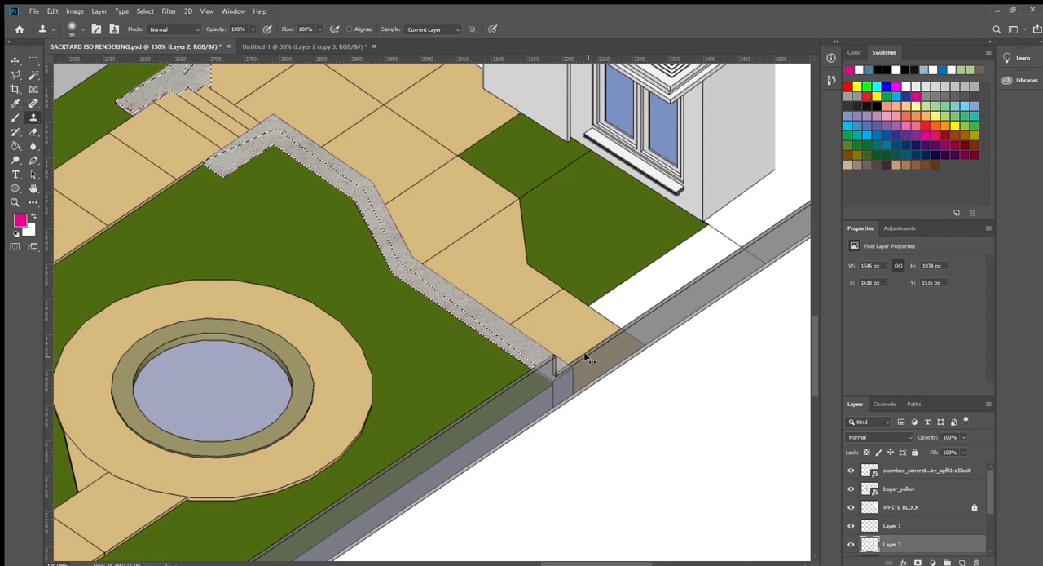
pyautogui.press('Ctrl+T')
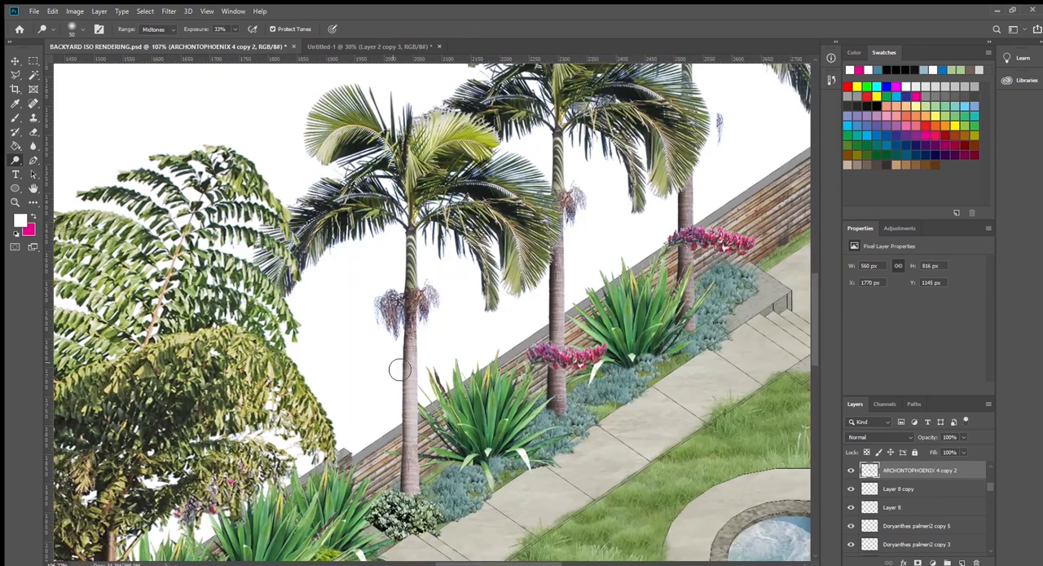
pyautogui.click(926, 528)
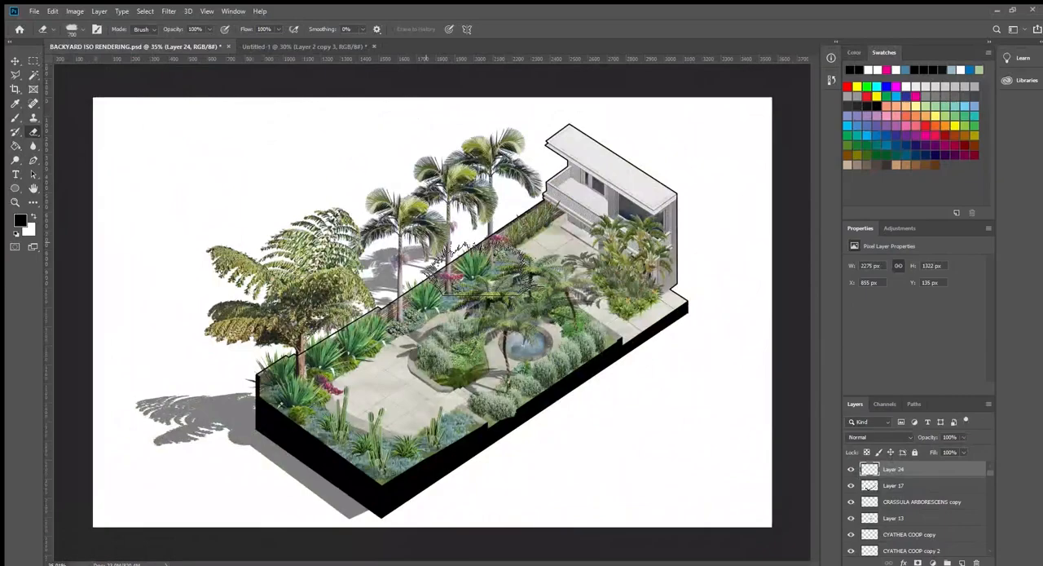
pyautogui.click(15, 62)
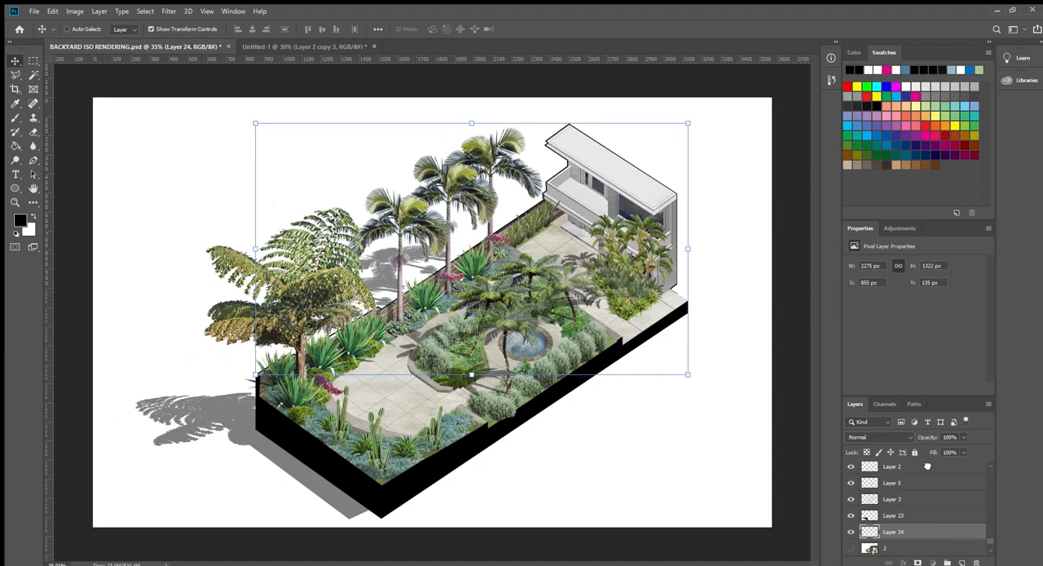